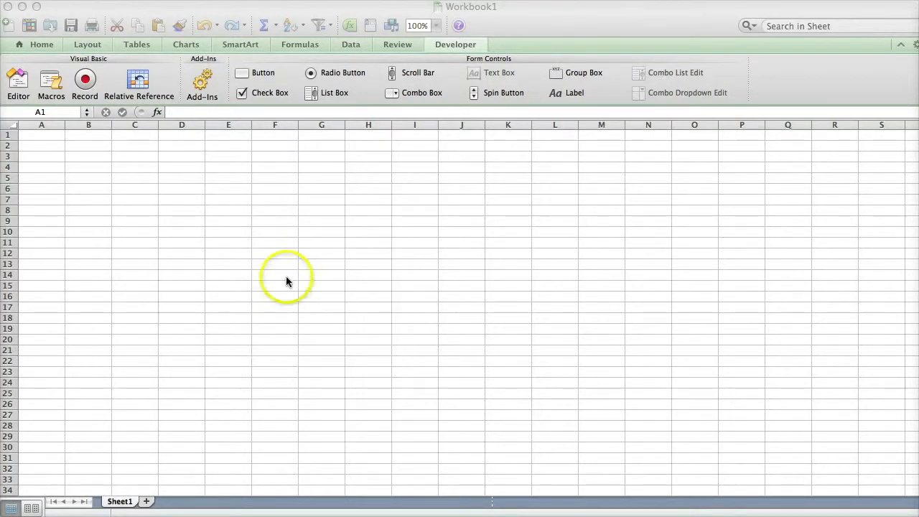
pyautogui.moveTo(587, 59)
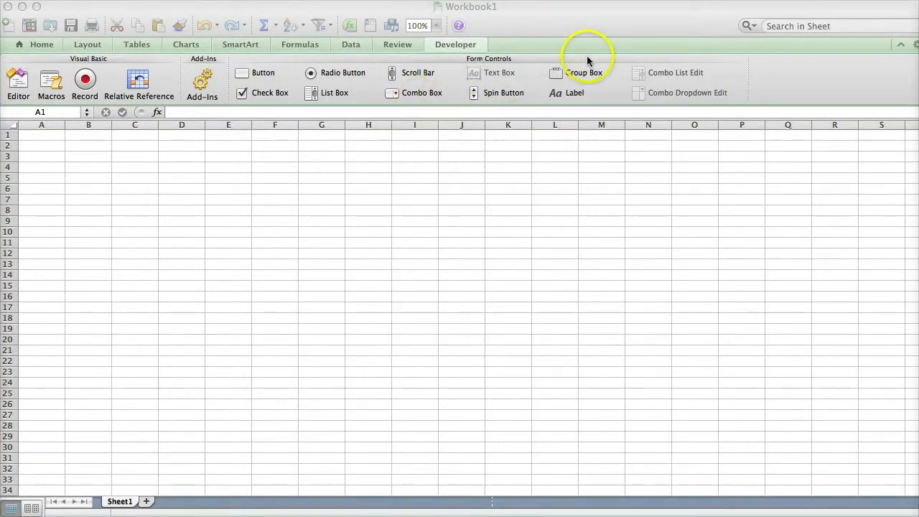
# Step: Bring up the Visual Basic editor and the Sheet1 context menu in the Project window
pyautogui.click(18, 82)
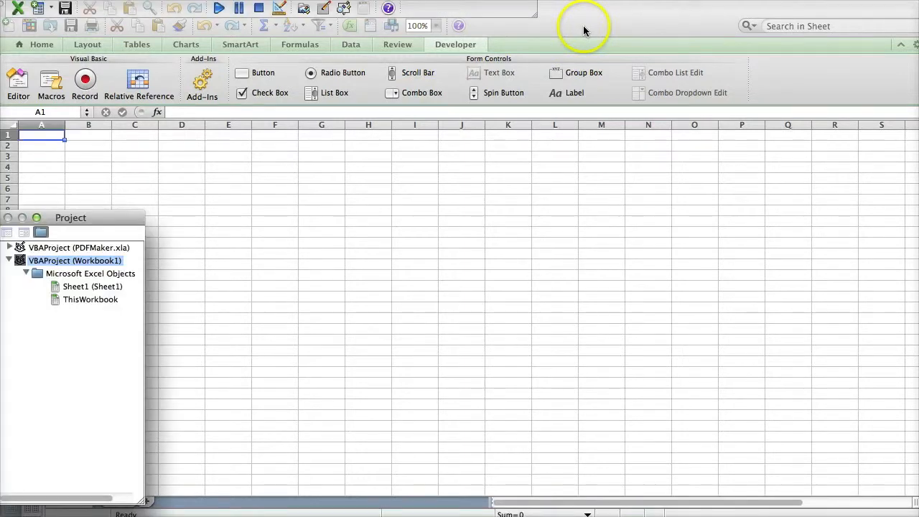
pyautogui.moveTo(499, 41)
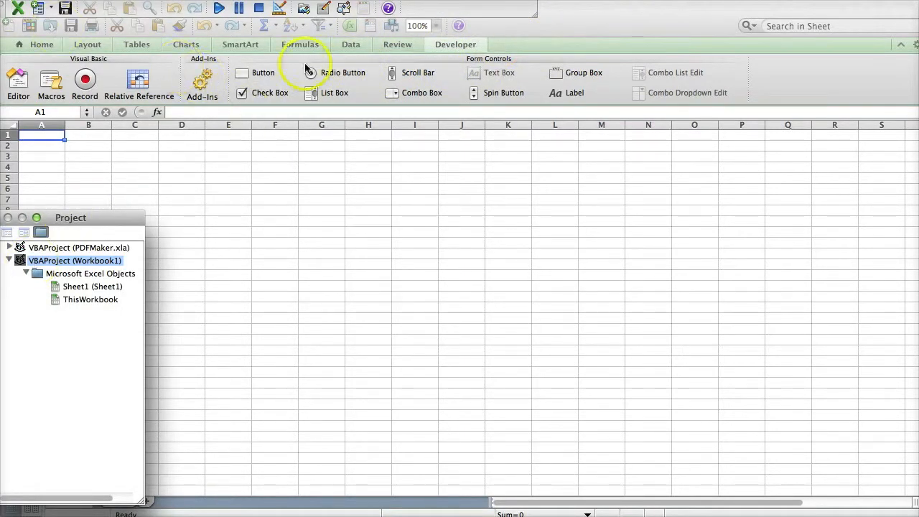
pyautogui.moveTo(571, 29)
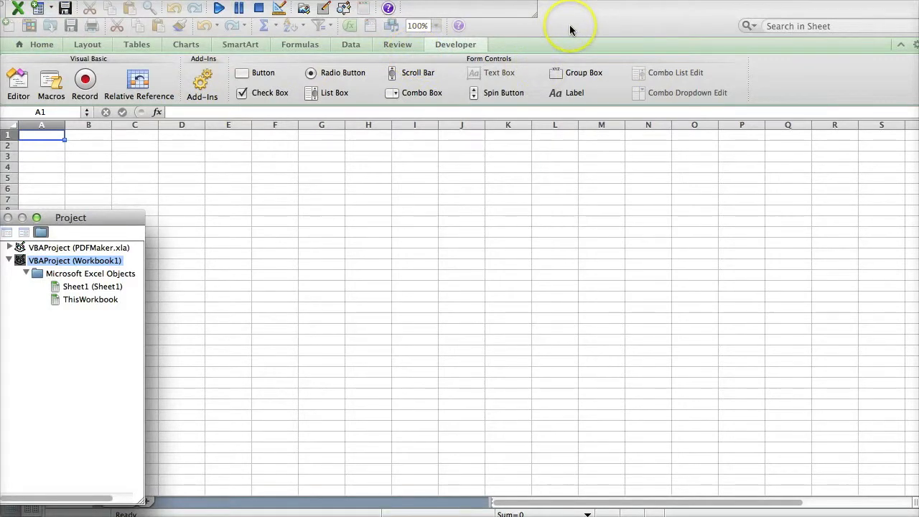
pyautogui.moveTo(442, 12)
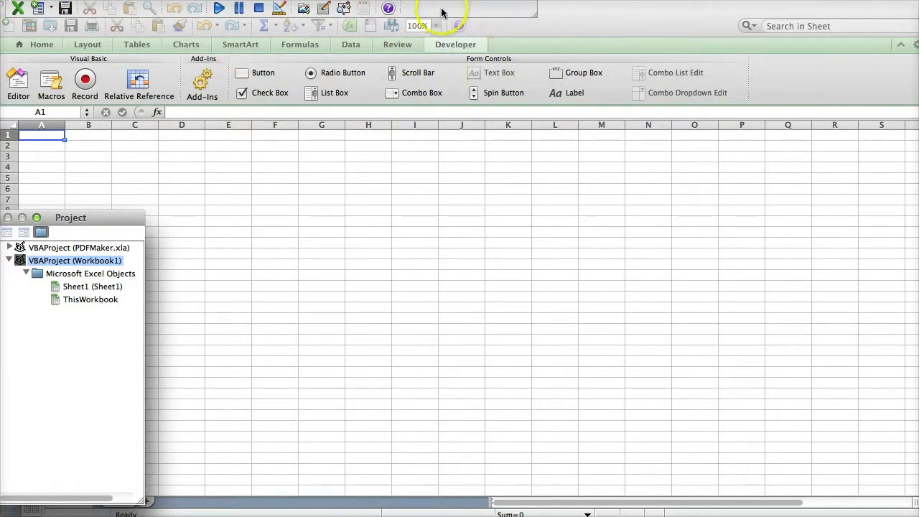
pyautogui.moveTo(591, 43)
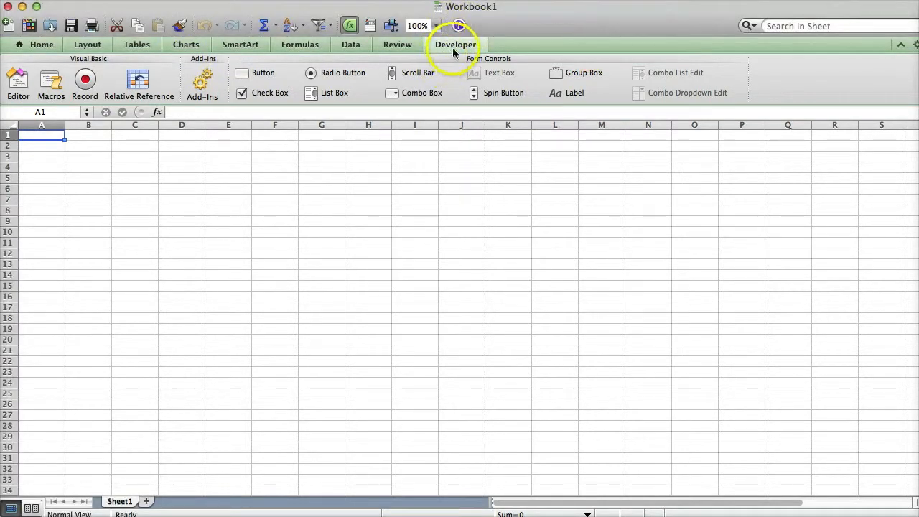
pyautogui.moveTo(158, 66)
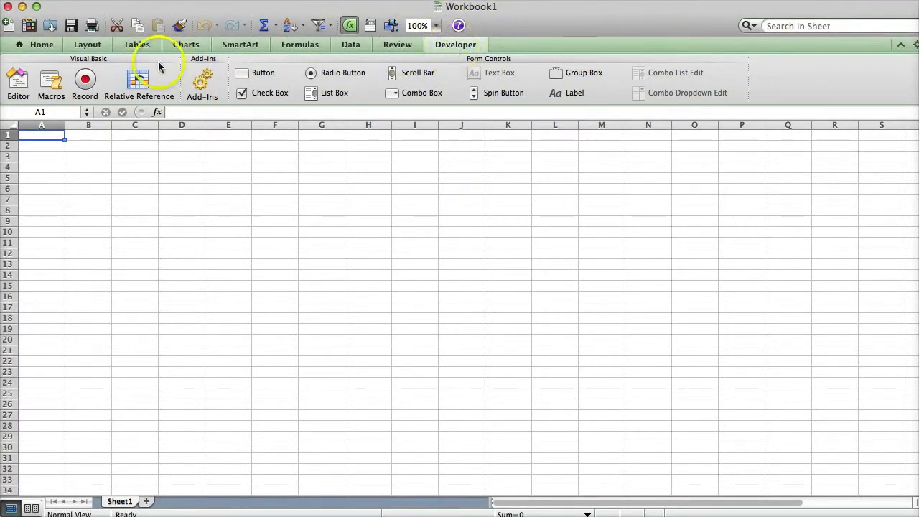
pyautogui.moveTo(17, 79)
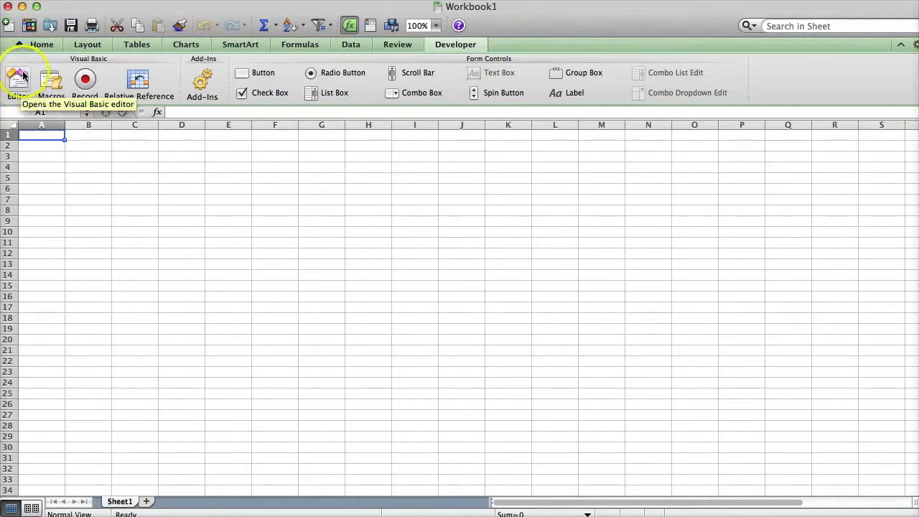
pyautogui.click(19, 79)
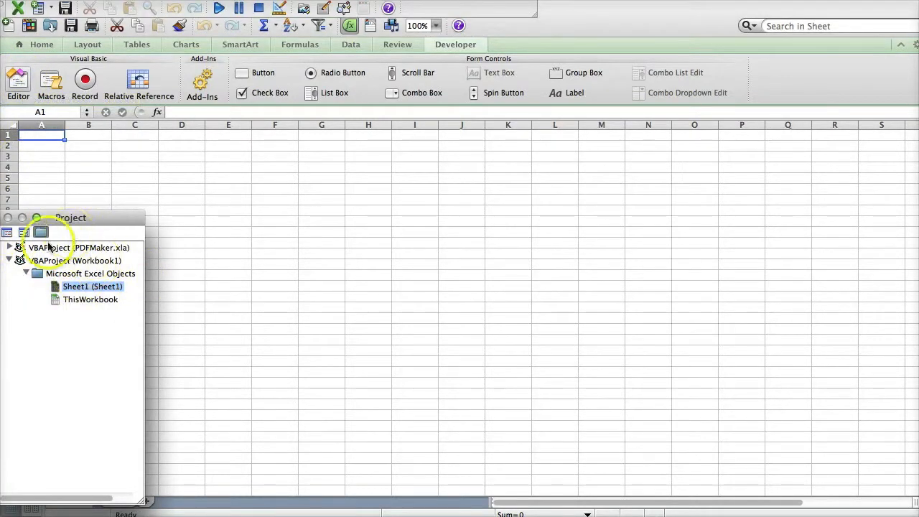
pyautogui.moveTo(155, 44)
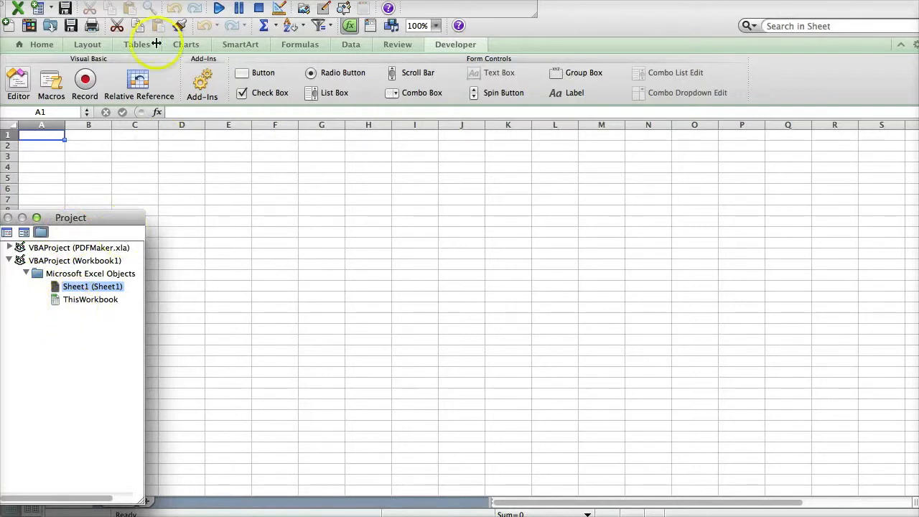
pyautogui.moveTo(122, 207)
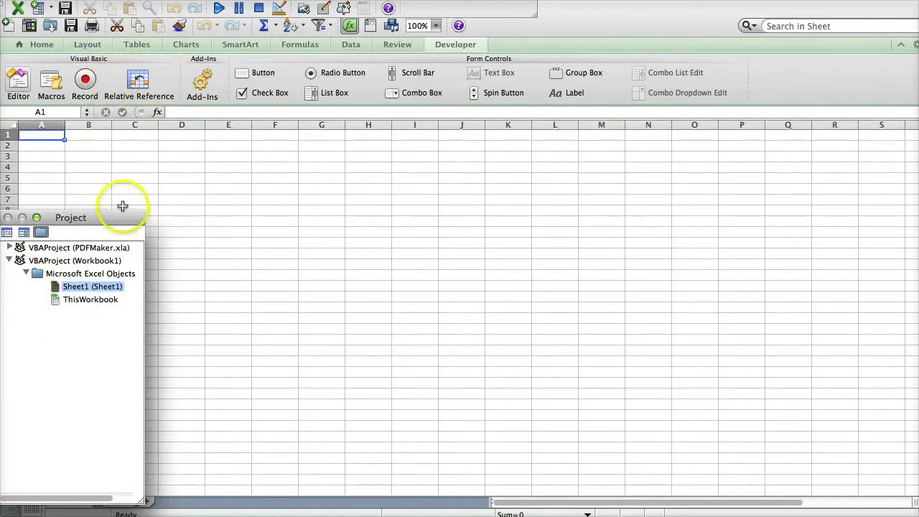
pyautogui.rightClick(92, 286)
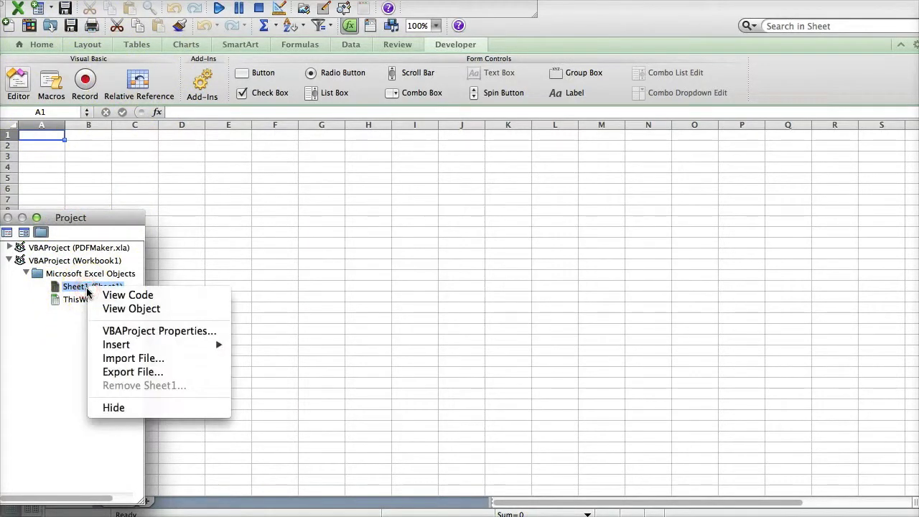
pyautogui.moveTo(132, 372)
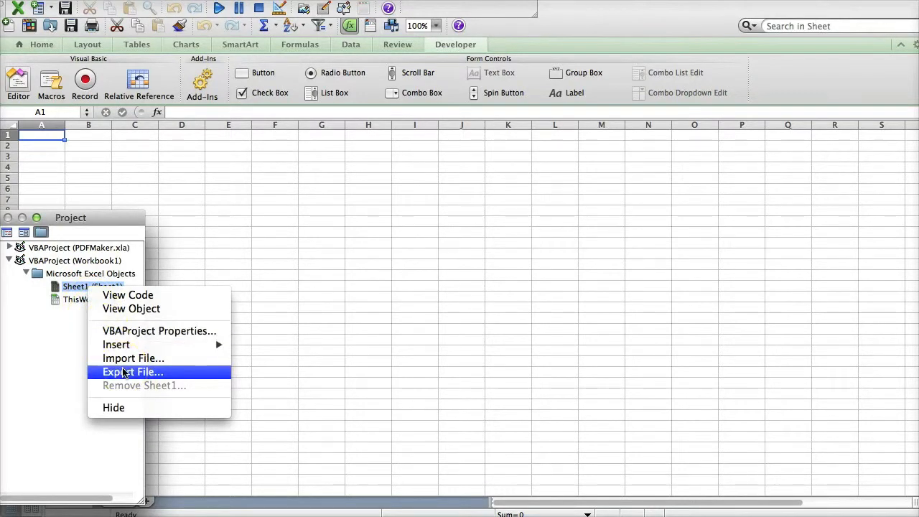
pyautogui.moveTo(115, 345)
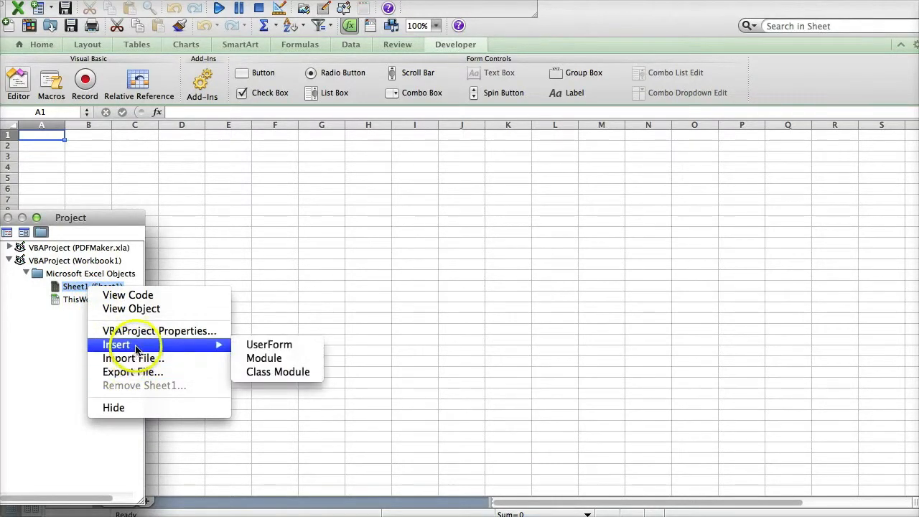
# Step: Add Module1 and declare Sub FirstVBAProgram with an empty line ready inside its body
pyautogui.click(264, 357)
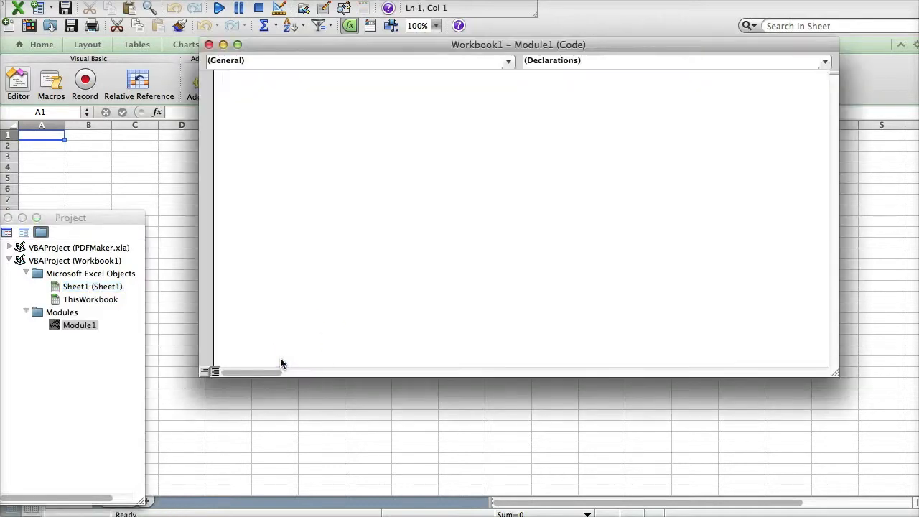
pyautogui.moveTo(359, 218)
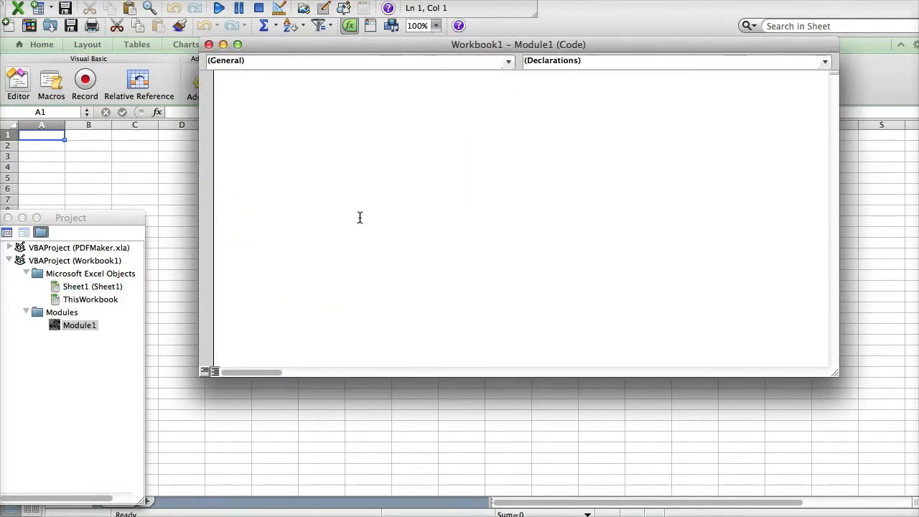
pyautogui.write('S')
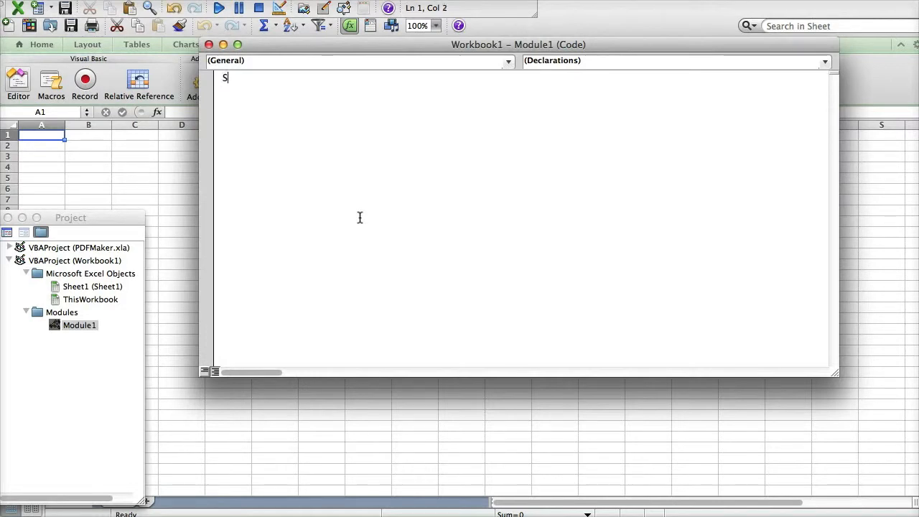
pyautogui.write('ub')
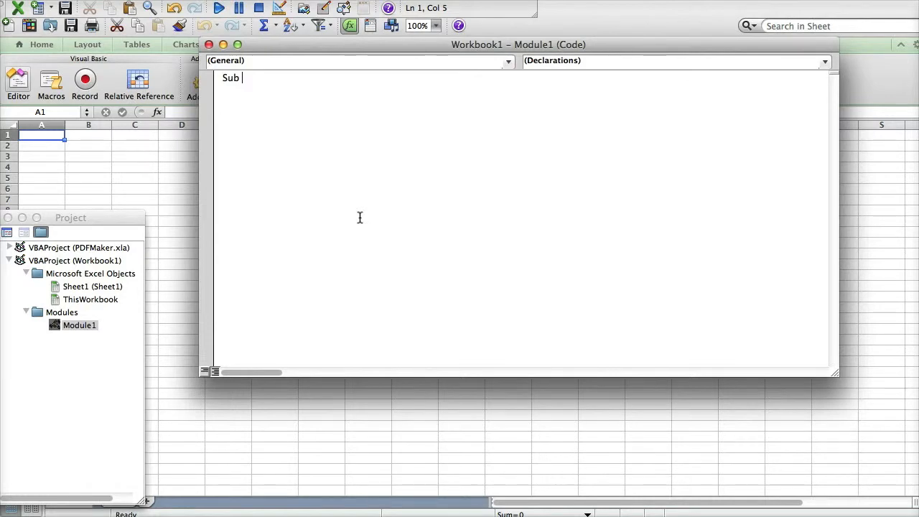
pyautogui.write('F')
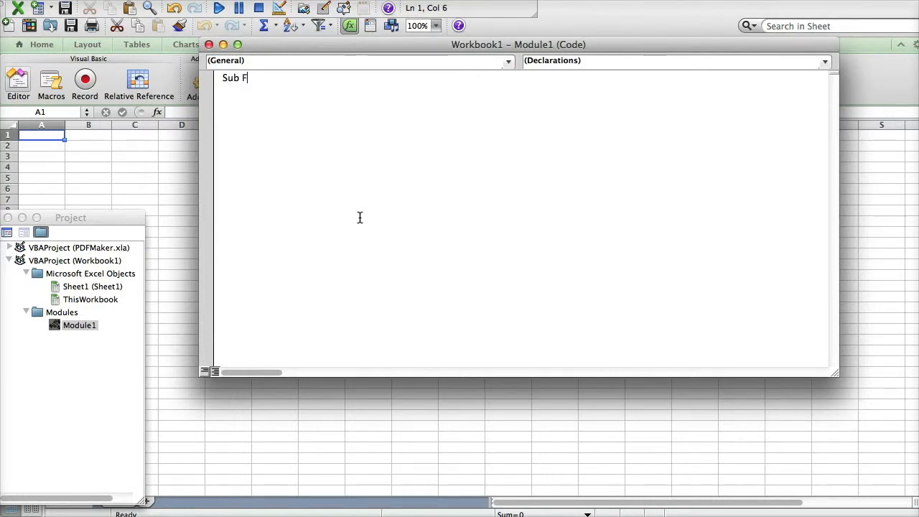
pyautogui.write('irstVV')
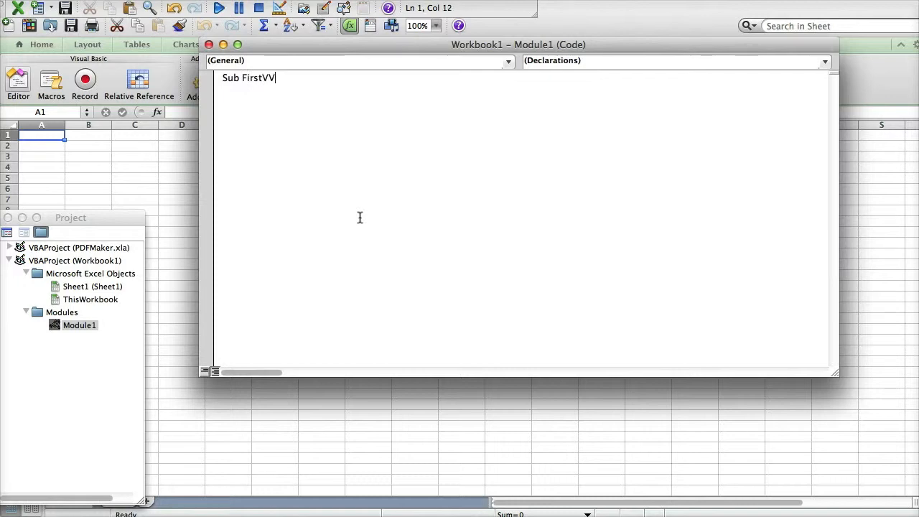
pyautogui.write('BAProgram(')
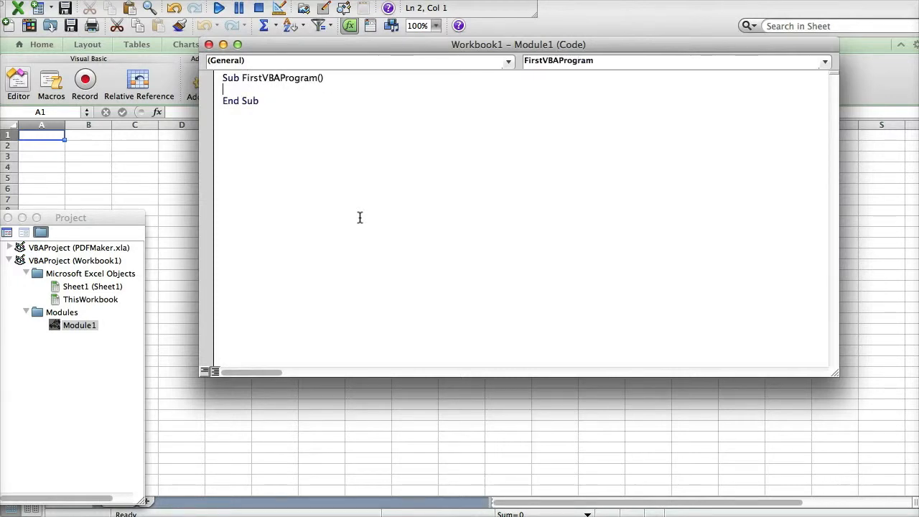
pyautogui.moveTo(322, 93)
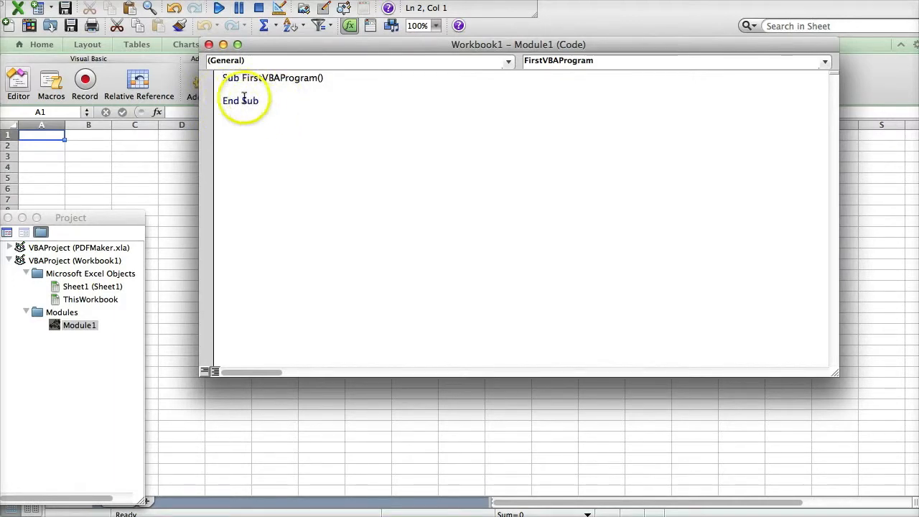
pyautogui.press('Return')
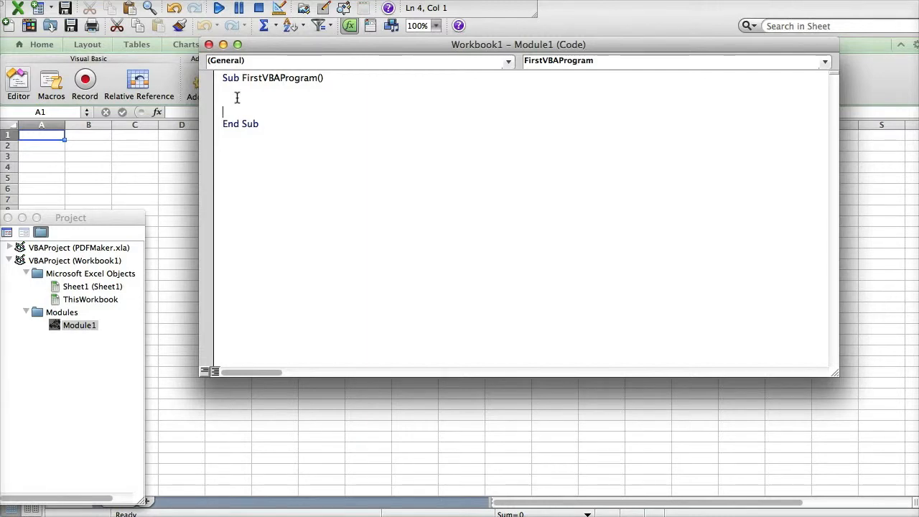
pyautogui.press('Up')
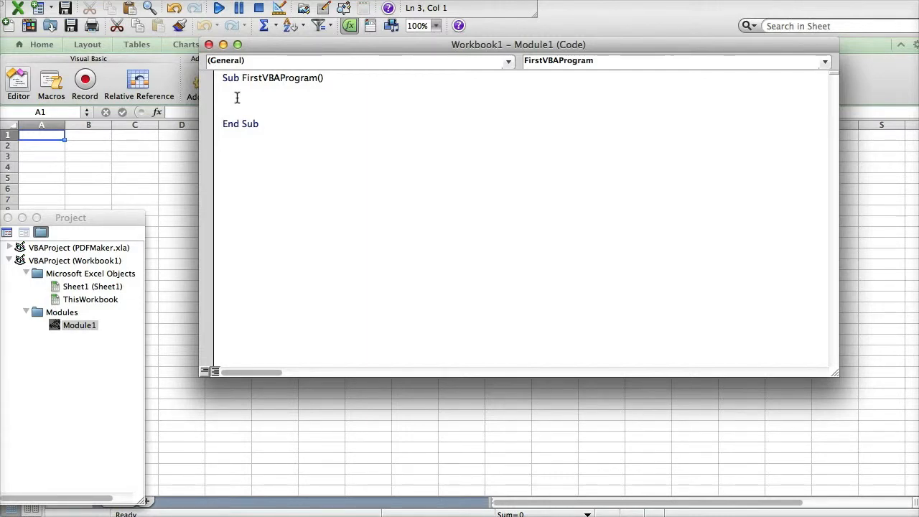
# Step: Write MsgBox "Hello World!" inside the FirstVBAProgram body
pyautogui.write('MsgBox')
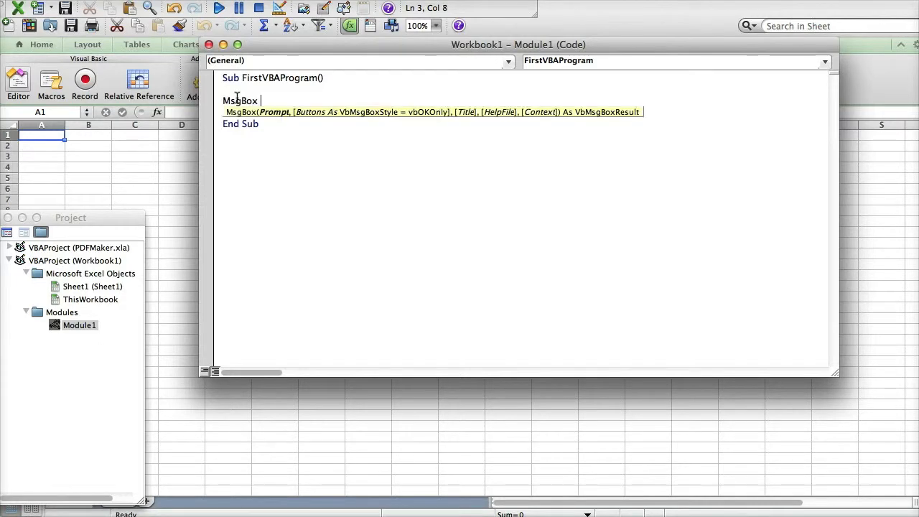
pyautogui.write('"')
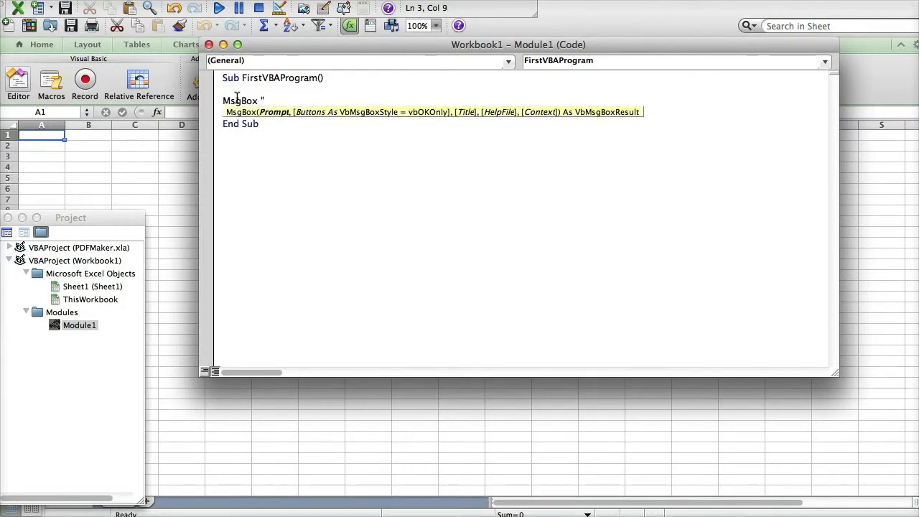
pyautogui.write('Hell')
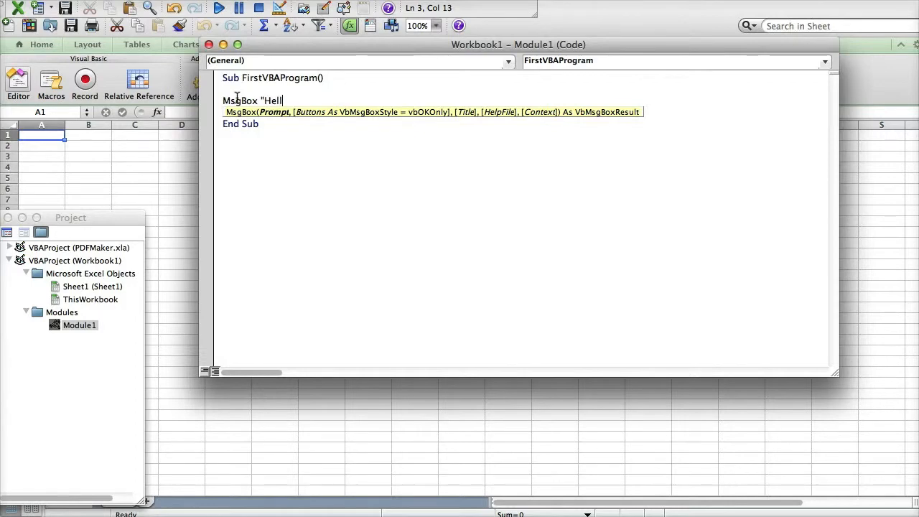
pyautogui.write('o World!')
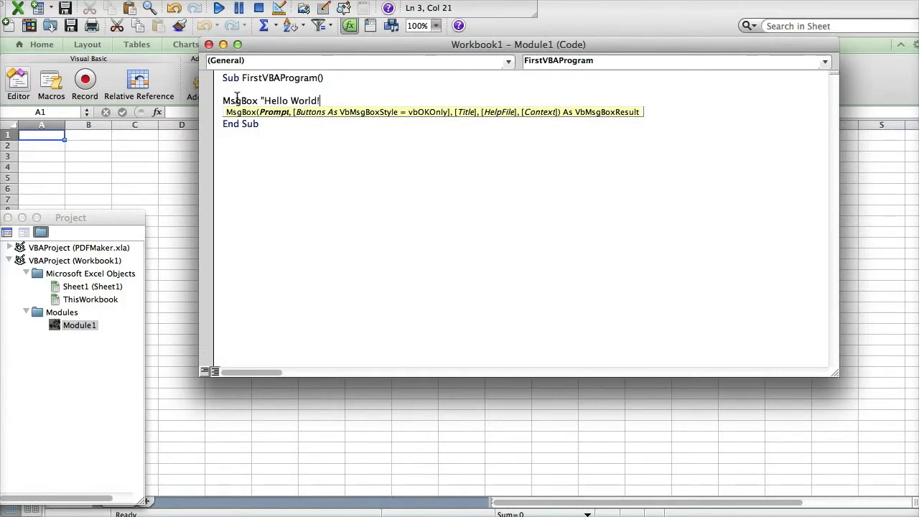
pyautogui.write('!')
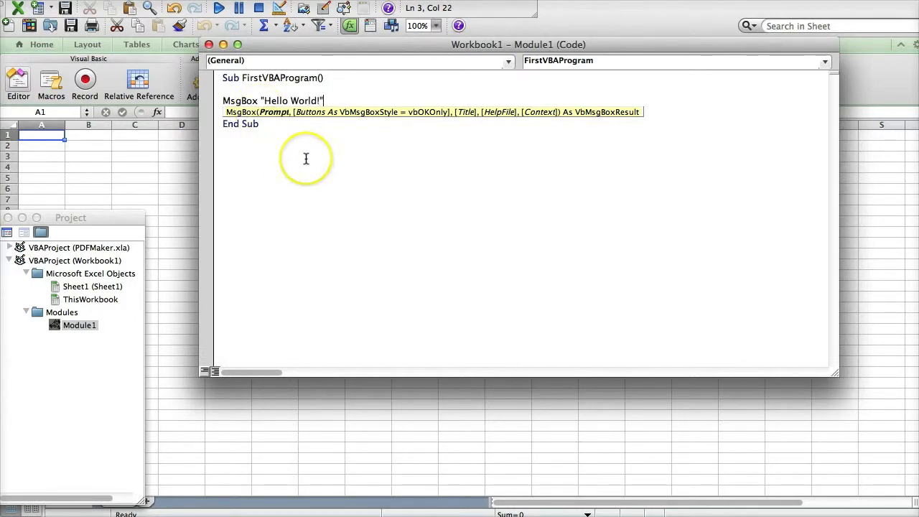
pyautogui.moveTo(221, 36)
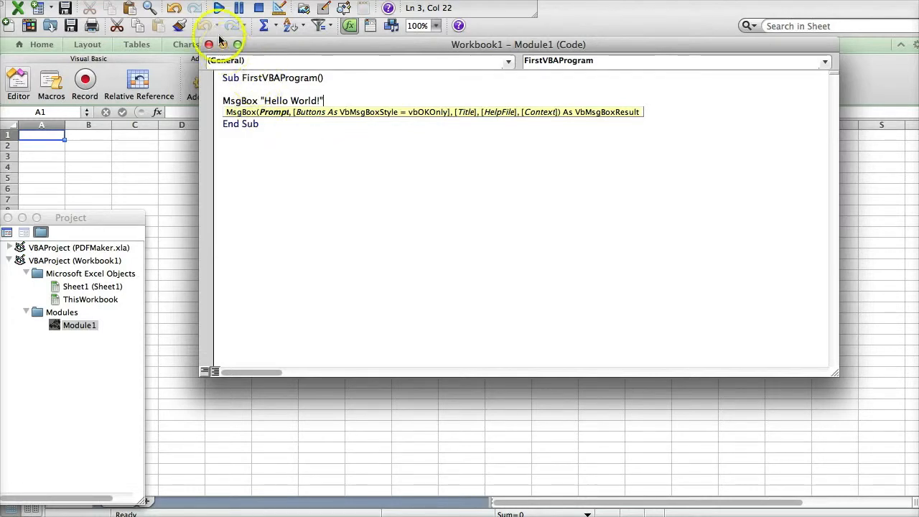
pyautogui.moveTo(218, 9)
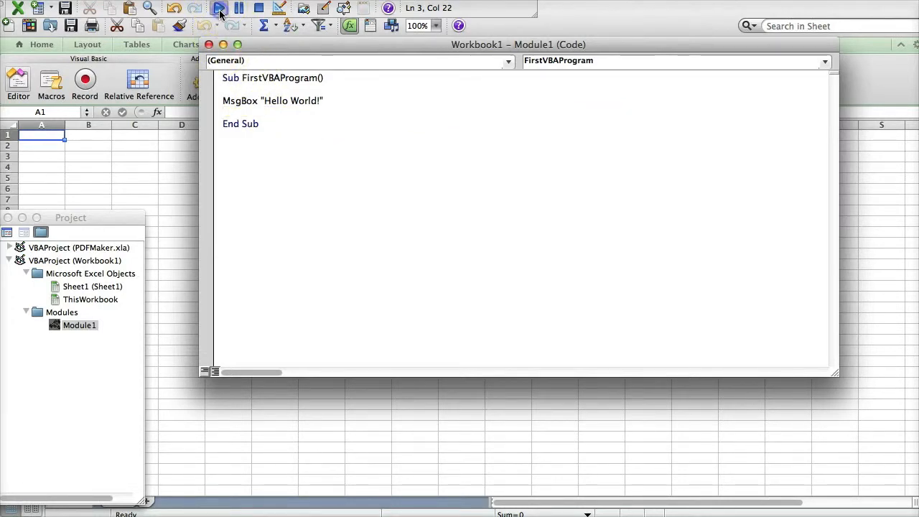
# Step: Run FirstVBAProgram to show the Hello World! box and dismiss it with OK
pyautogui.click(218, 8)
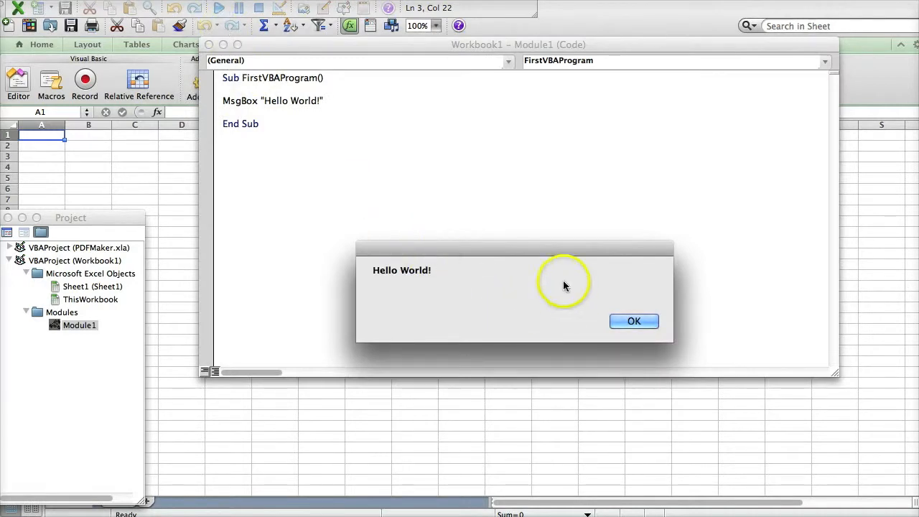
pyautogui.moveTo(382, 302)
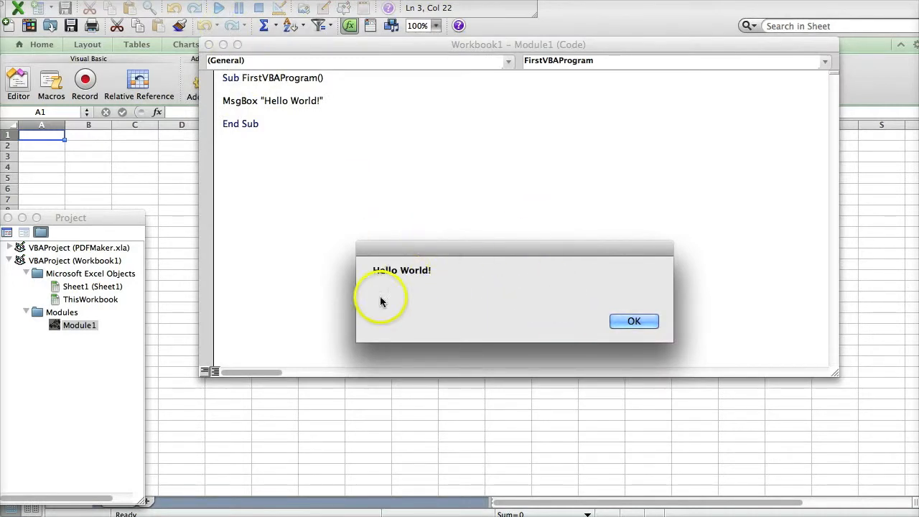
pyautogui.moveTo(635, 321)
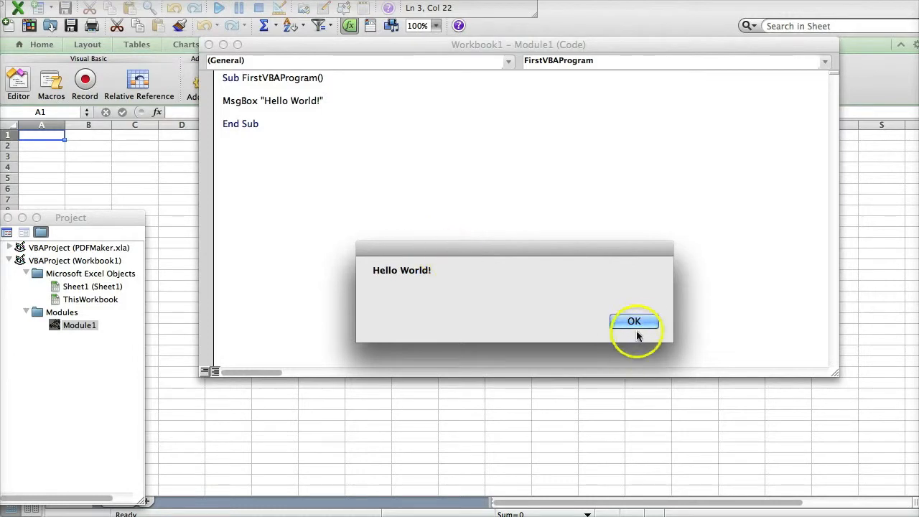
pyautogui.click(634, 320)
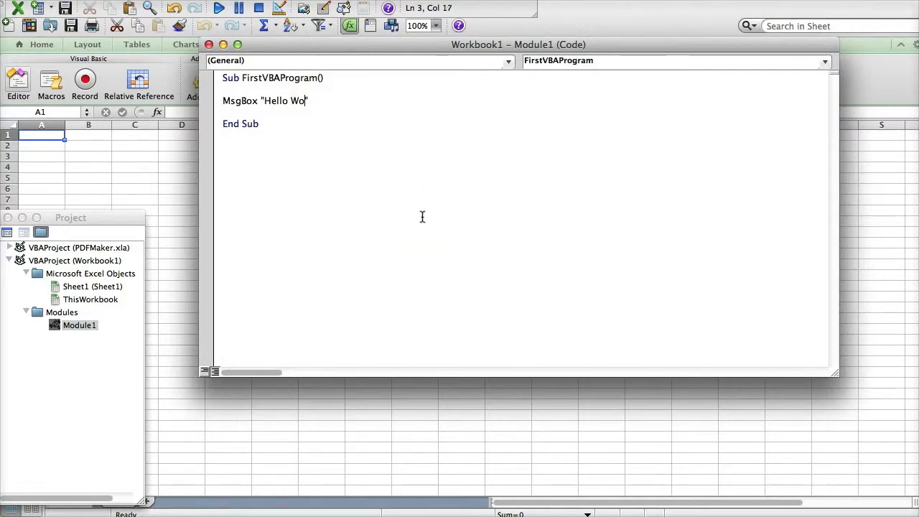
# Step: Change the message to "Hello YouTube!" and run the macro to display it
pyautogui.press('Backspace')
pyautogui.write('YouTu')
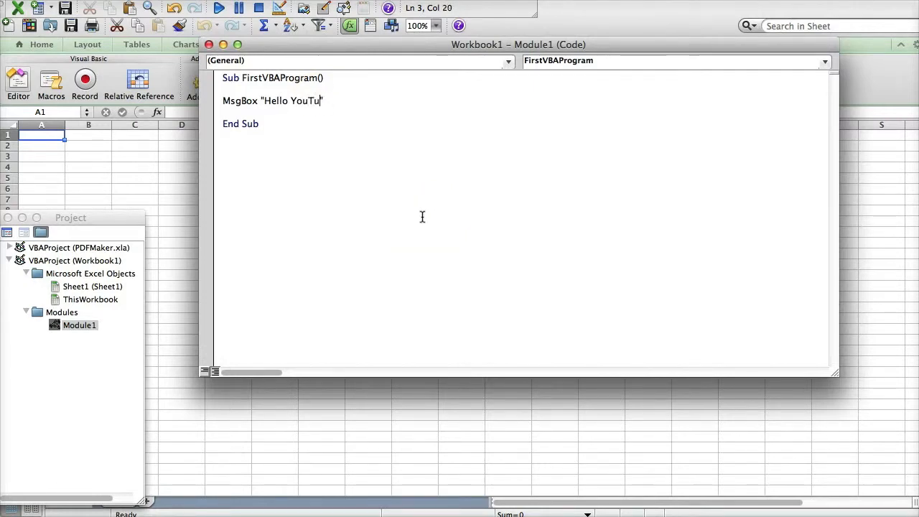
pyautogui.write('be!')
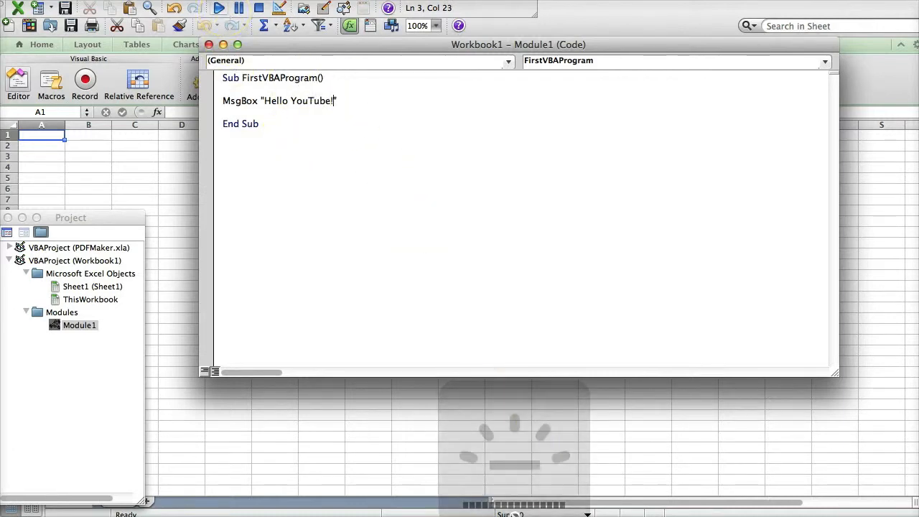
pyautogui.click(218, 9)
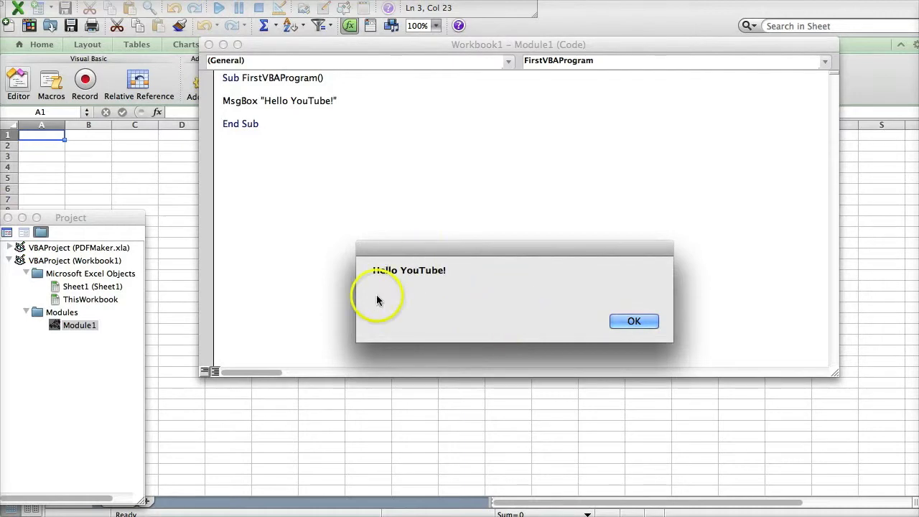
pyautogui.moveTo(634, 322)
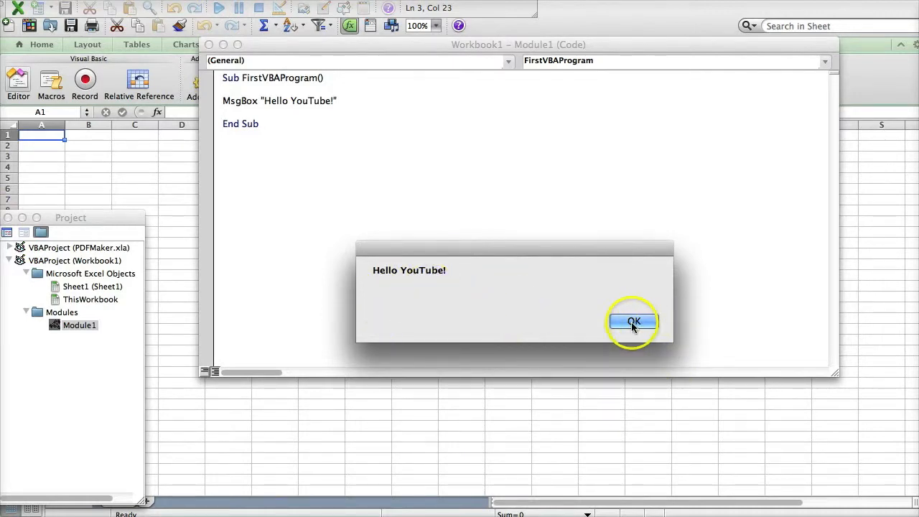